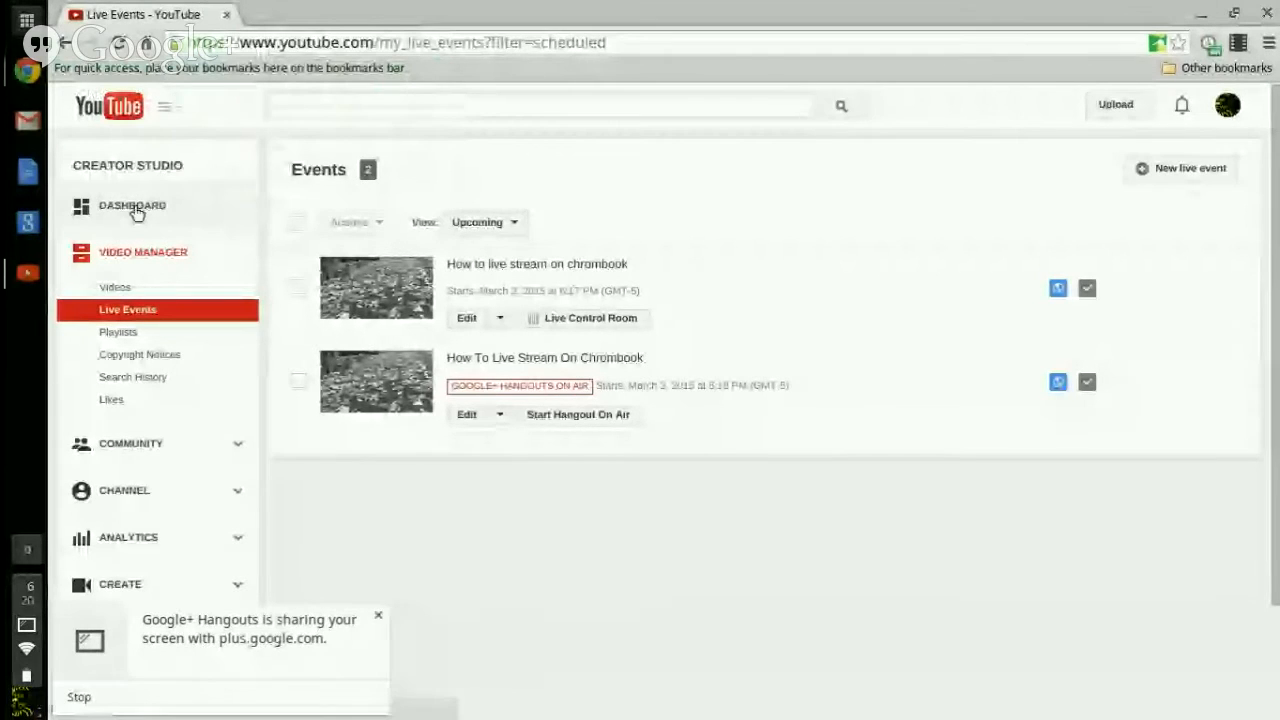
Switch from the upcoming live events list to the channel Dashboard
{"action": "left_click", "coordinate": [131, 205]}
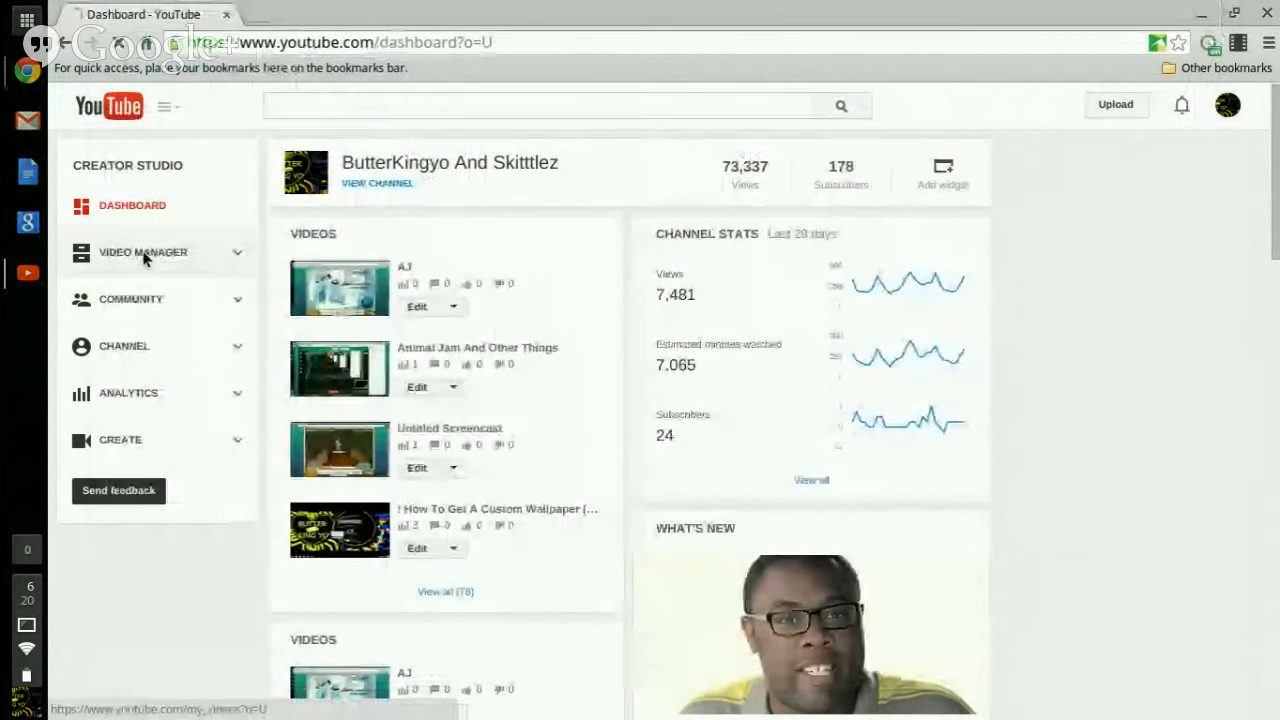
Go through Video Manager to Live Events and begin a new live event
{"action": "left_click", "coordinate": [143, 252]}
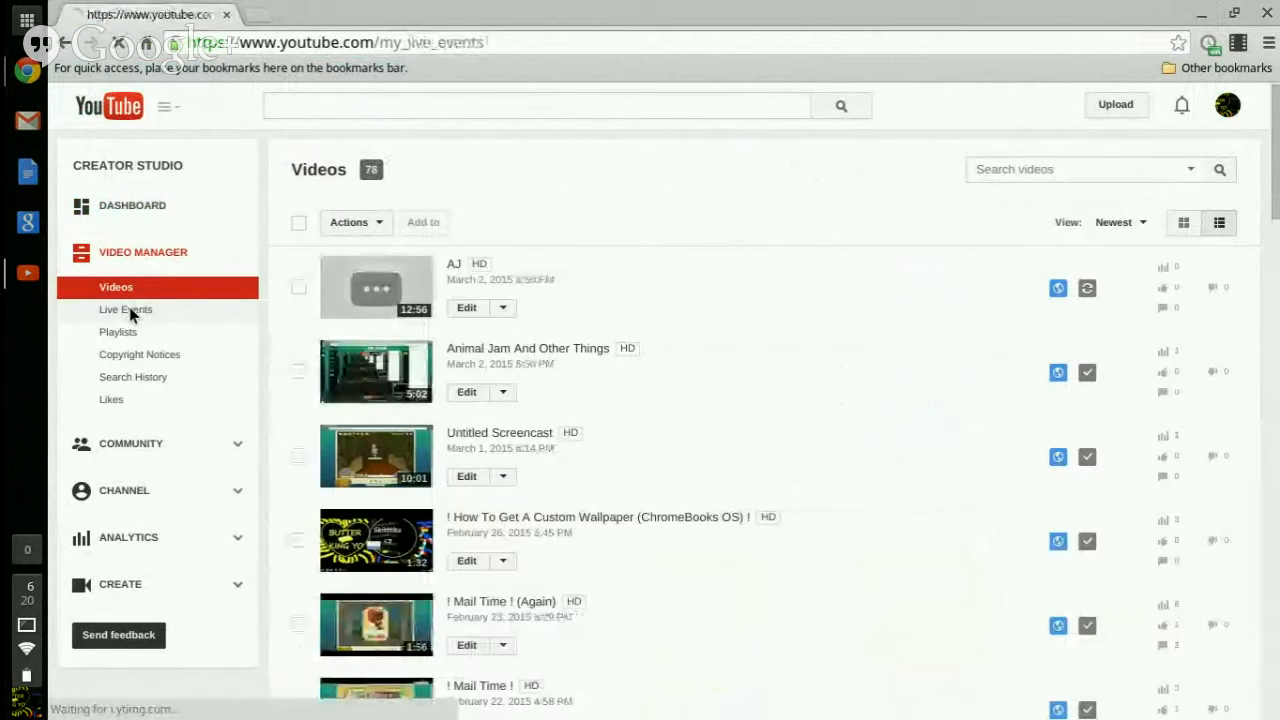
{"action": "left_click", "coordinate": [125, 309]}
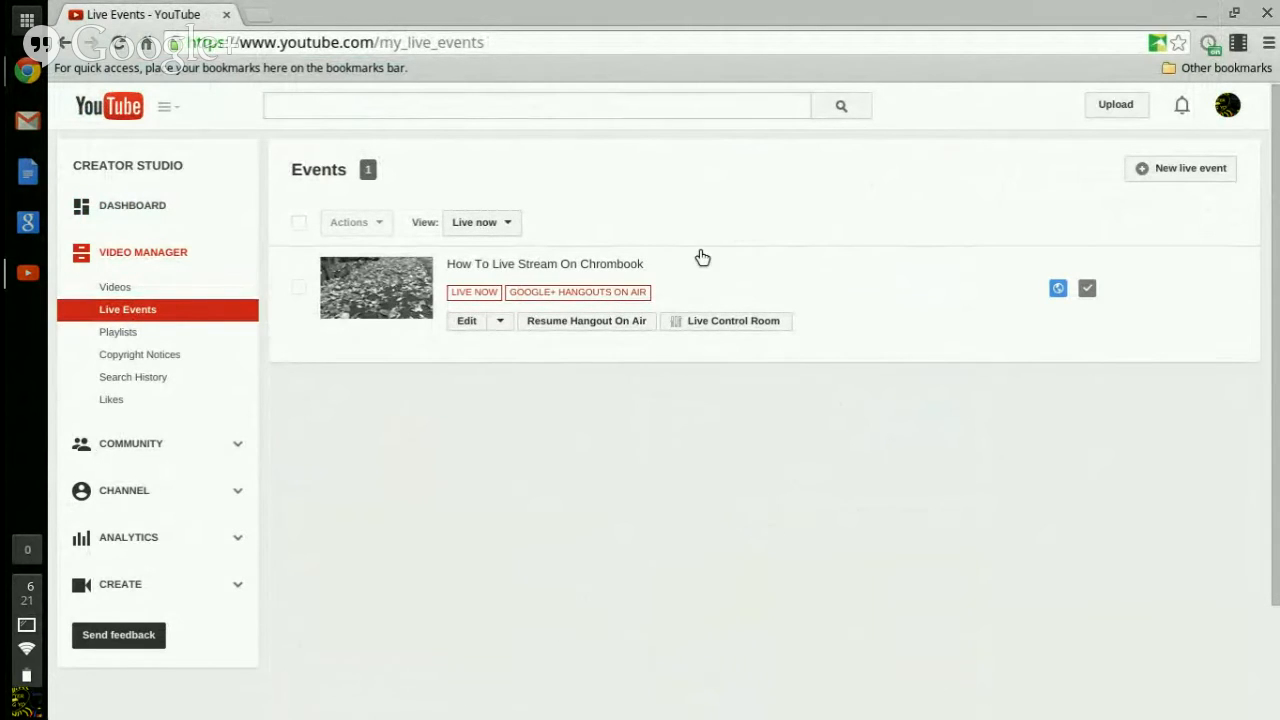
{"action": "mouse_move", "coordinate": [1150, 172]}
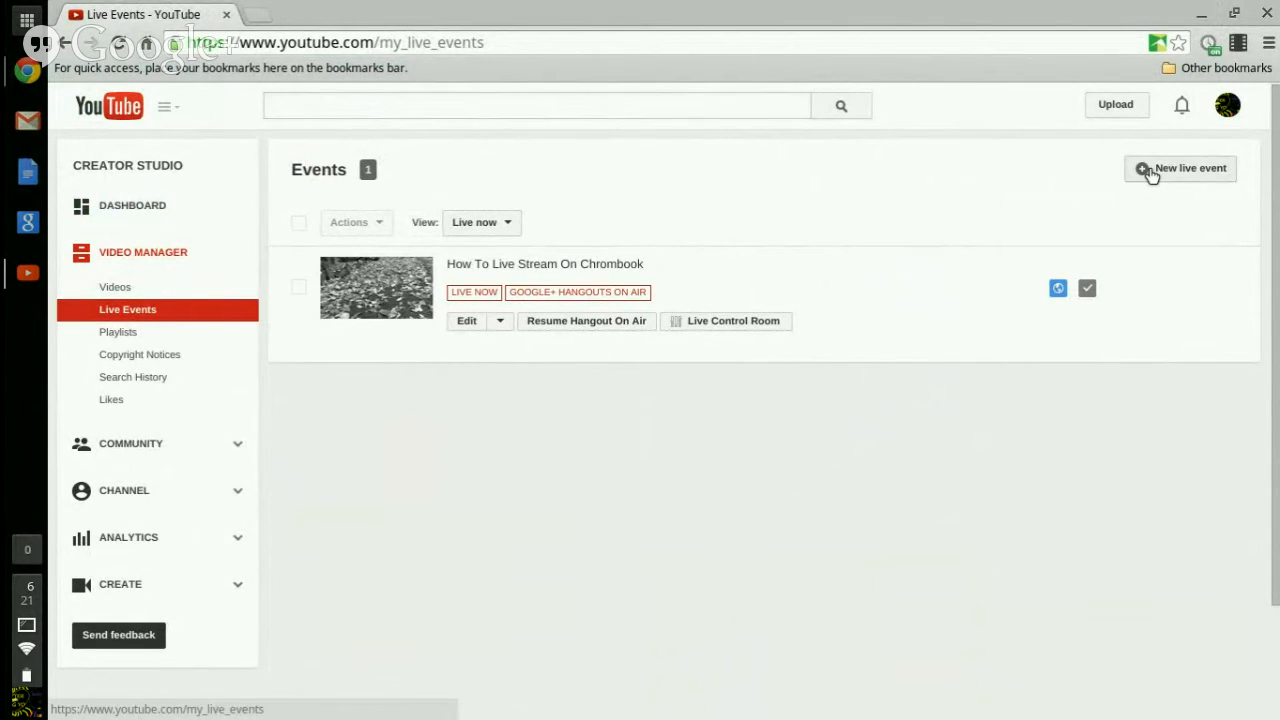
{"action": "left_click", "coordinate": [1180, 168]}
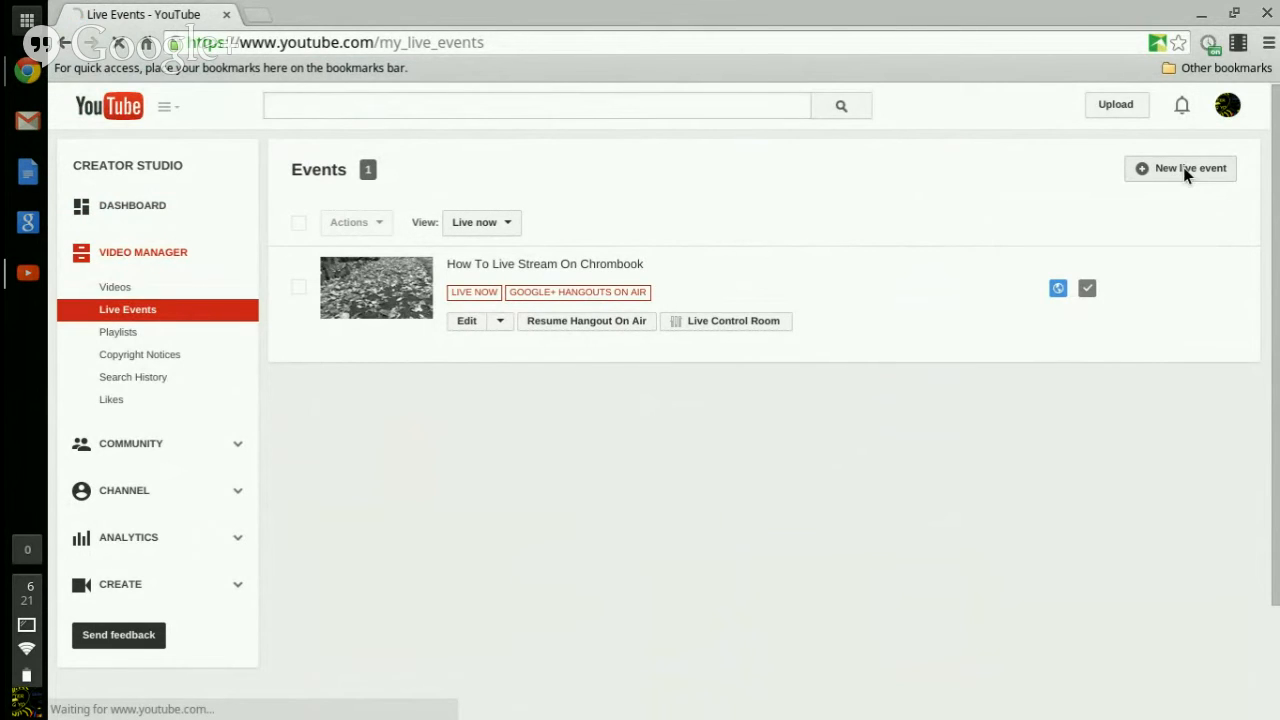
Title the new event 'dfhxfgnnh' with description 'vngfjdtghmkhj'
{"action": "left_click", "coordinate": [1180, 168]}
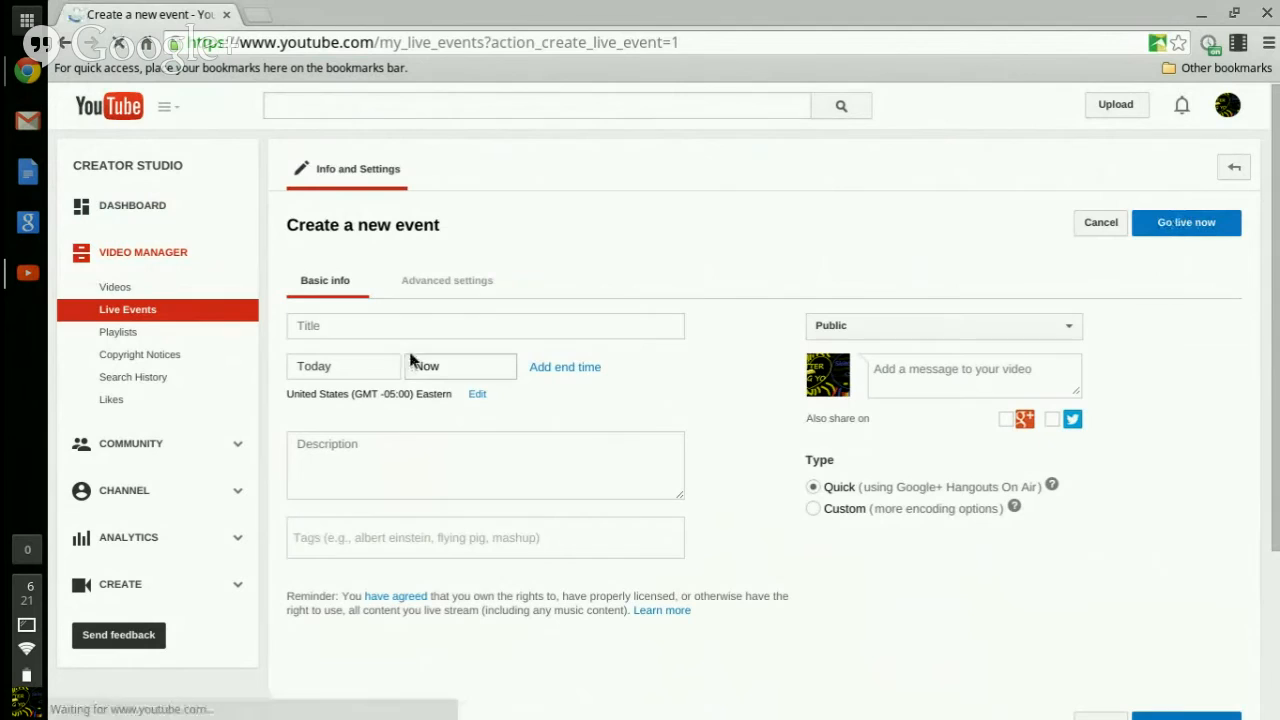
{"action": "type", "text": "dfhxfgnnh"}
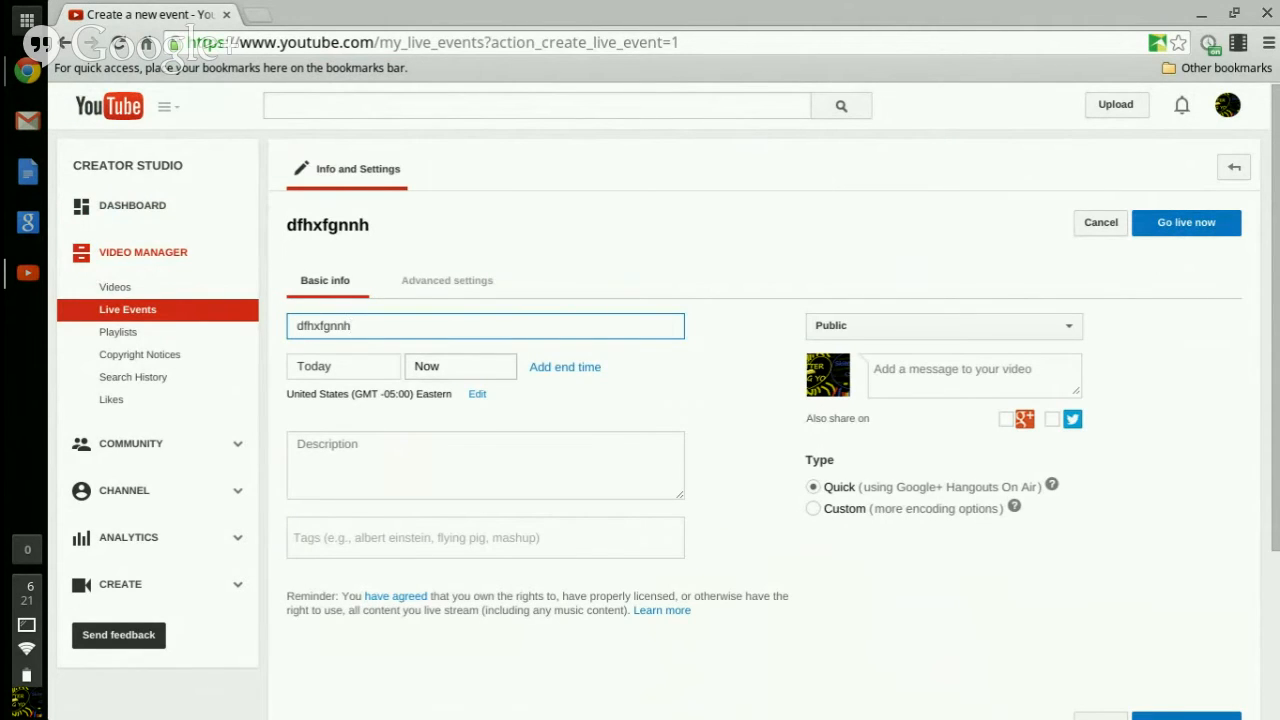
{"action": "scroll", "scroll_direction": "down", "scroll_amount": 3}
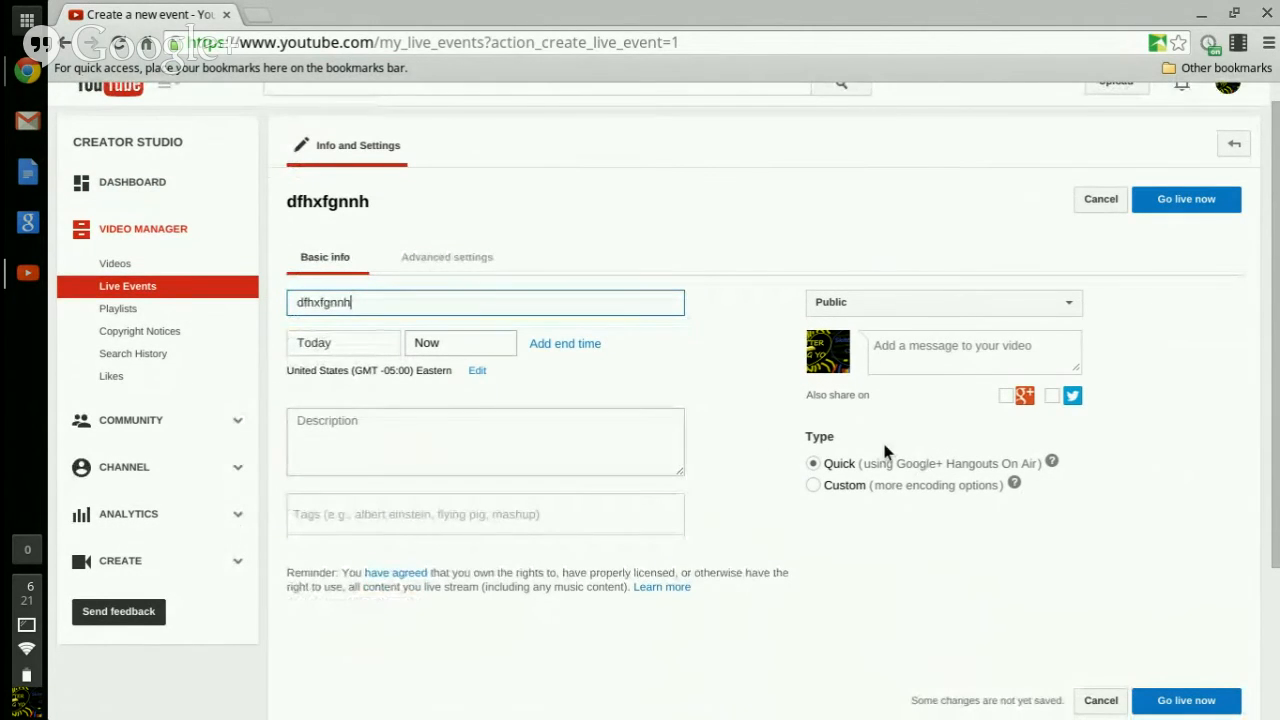
{"action": "left_click", "coordinate": [485, 441]}
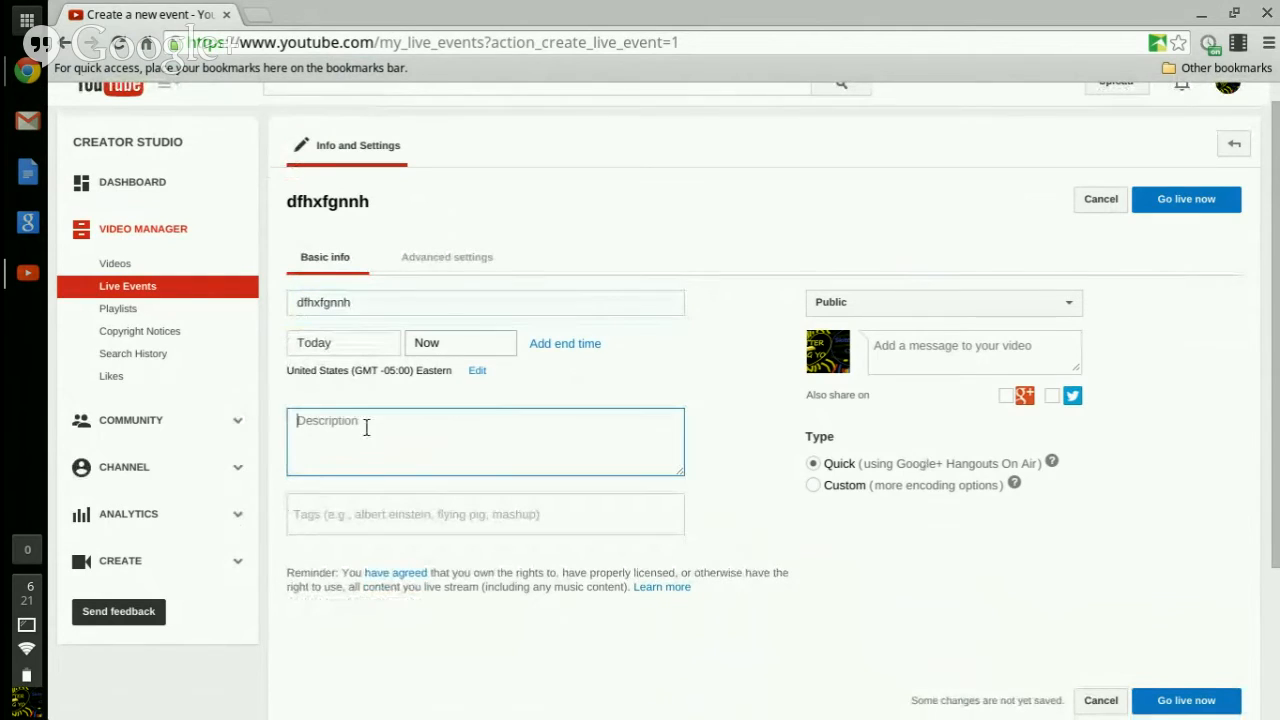
{"action": "type", "text": "vngfjdtghmkhj"}
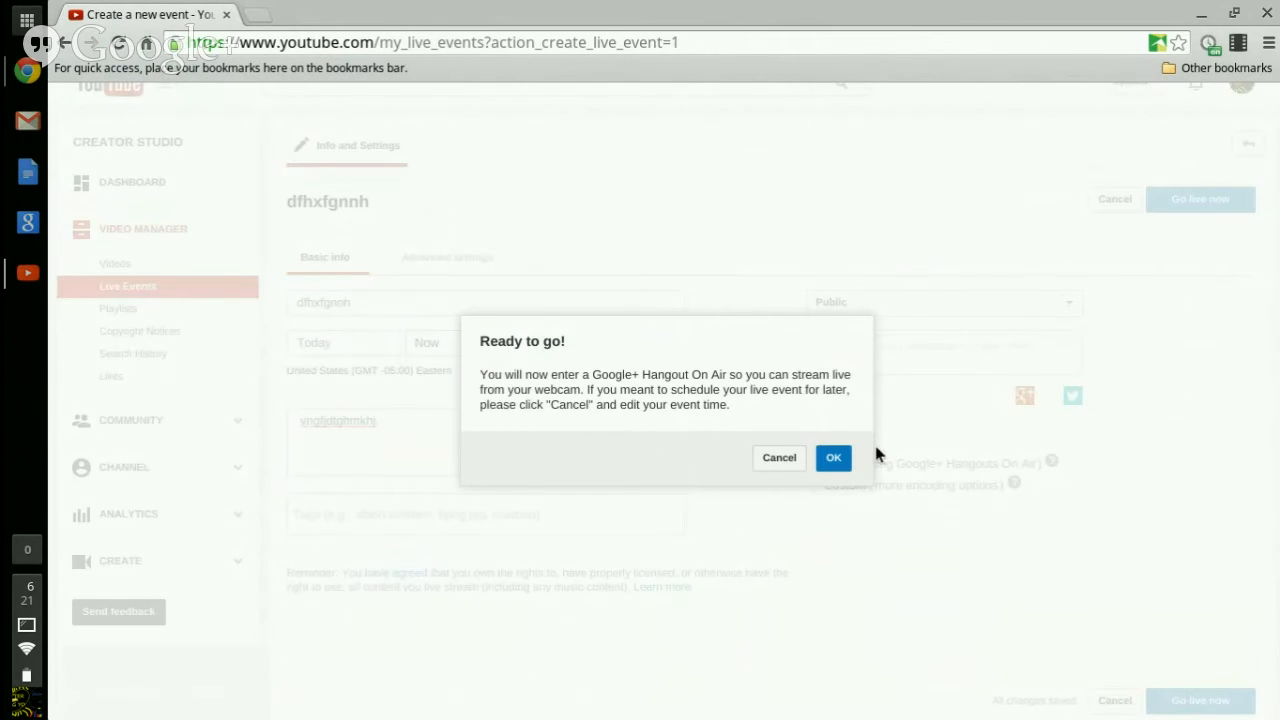
{"action": "mouse_move", "coordinate": [781, 460]}
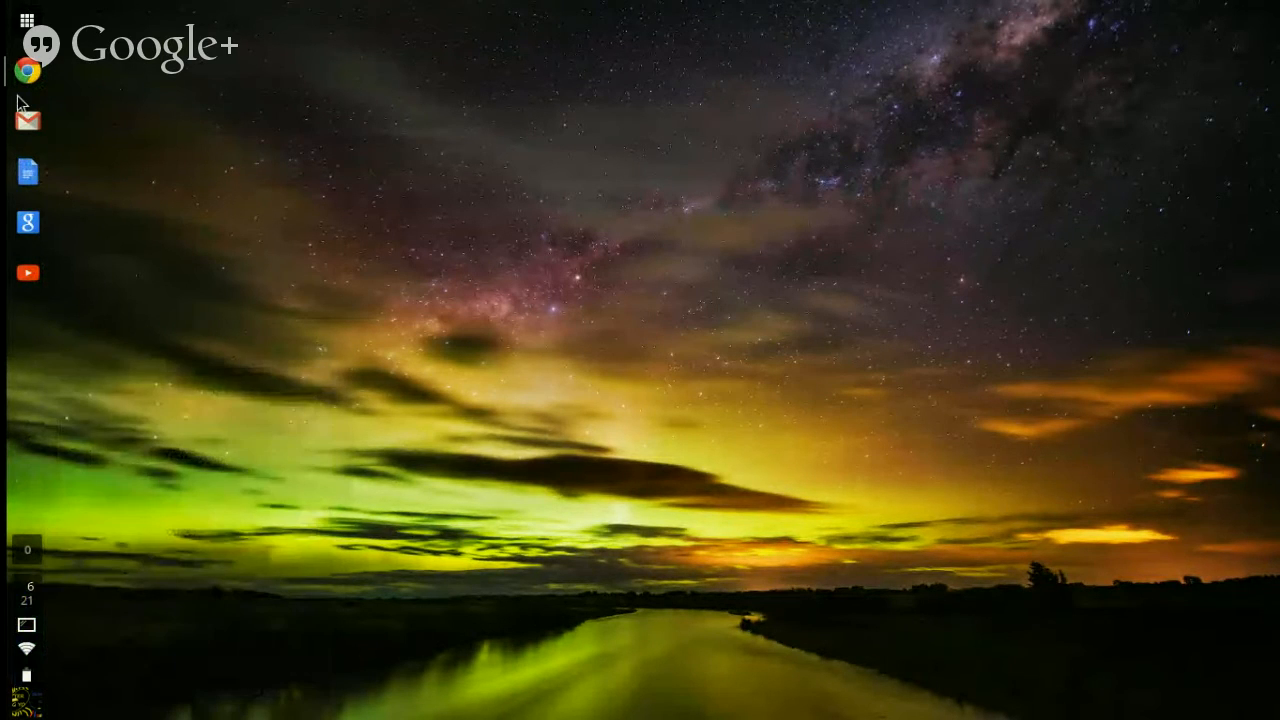
Switch to the live Google+ Hangouts broadcast window from Chrome's shelf window list
{"action": "left_click", "coordinate": [27, 69]}
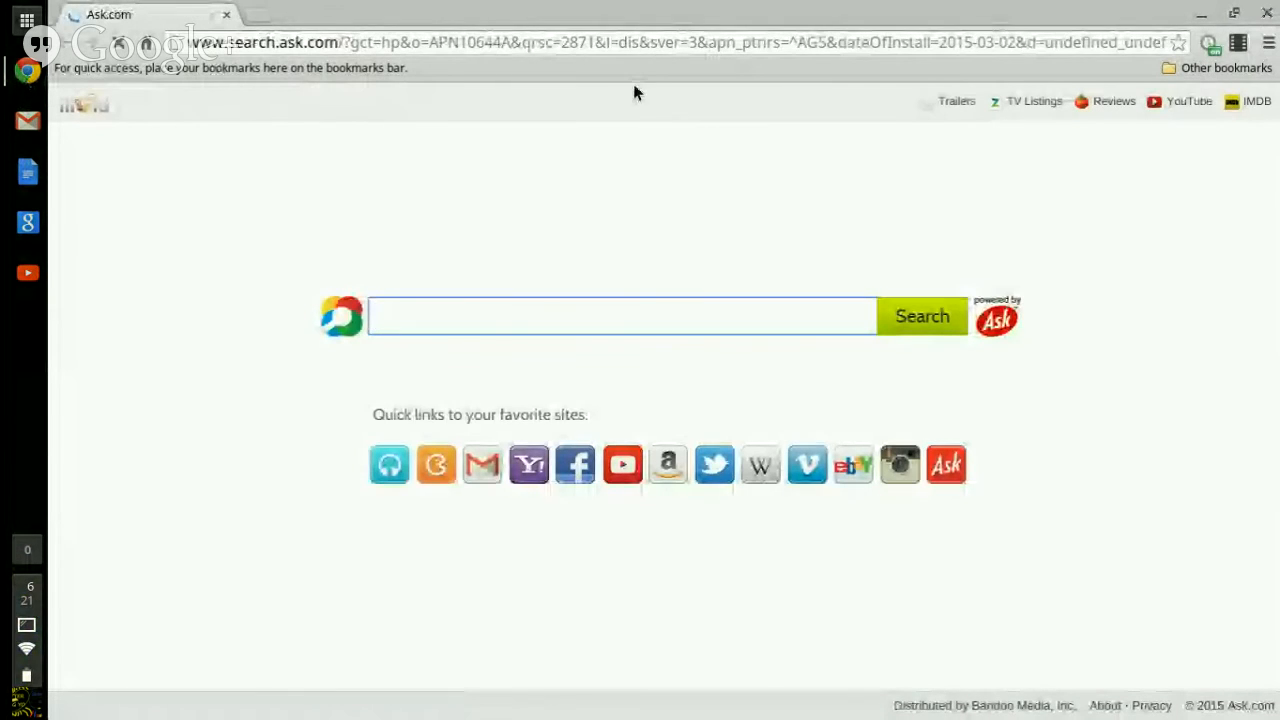
{"action": "left_click", "coordinate": [620, 316]}
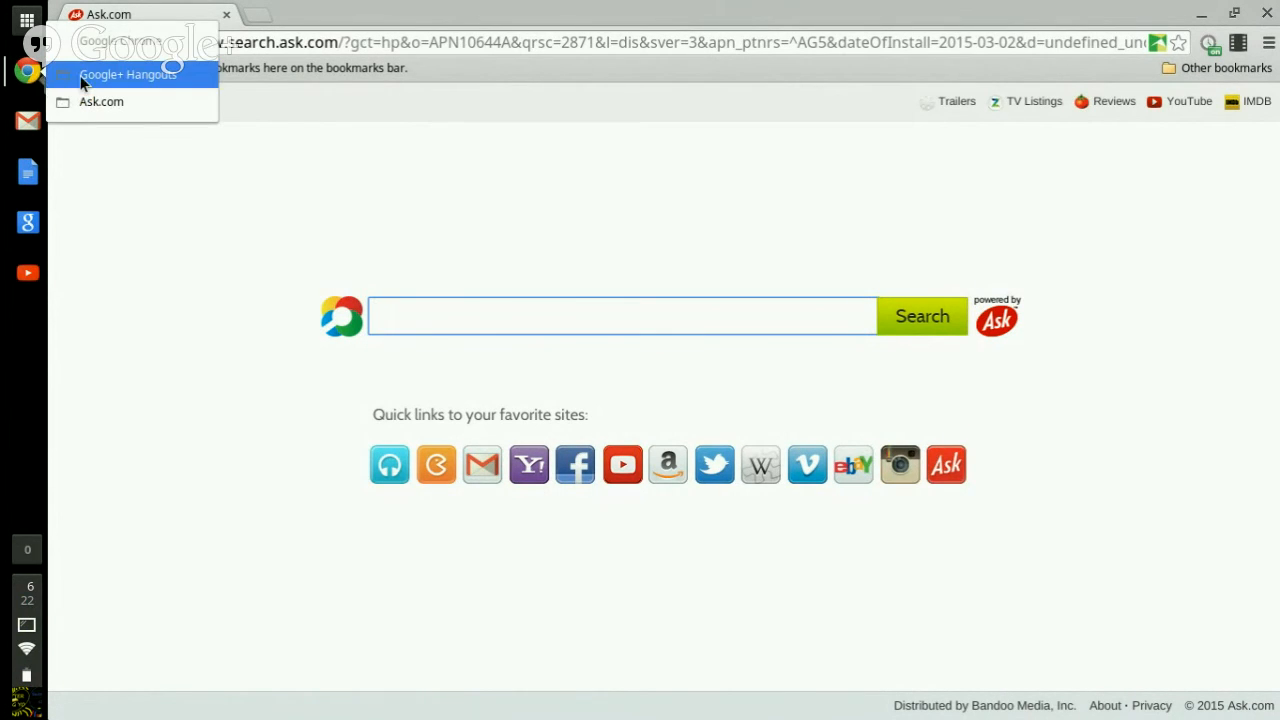
{"action": "left_click", "coordinate": [128, 74]}
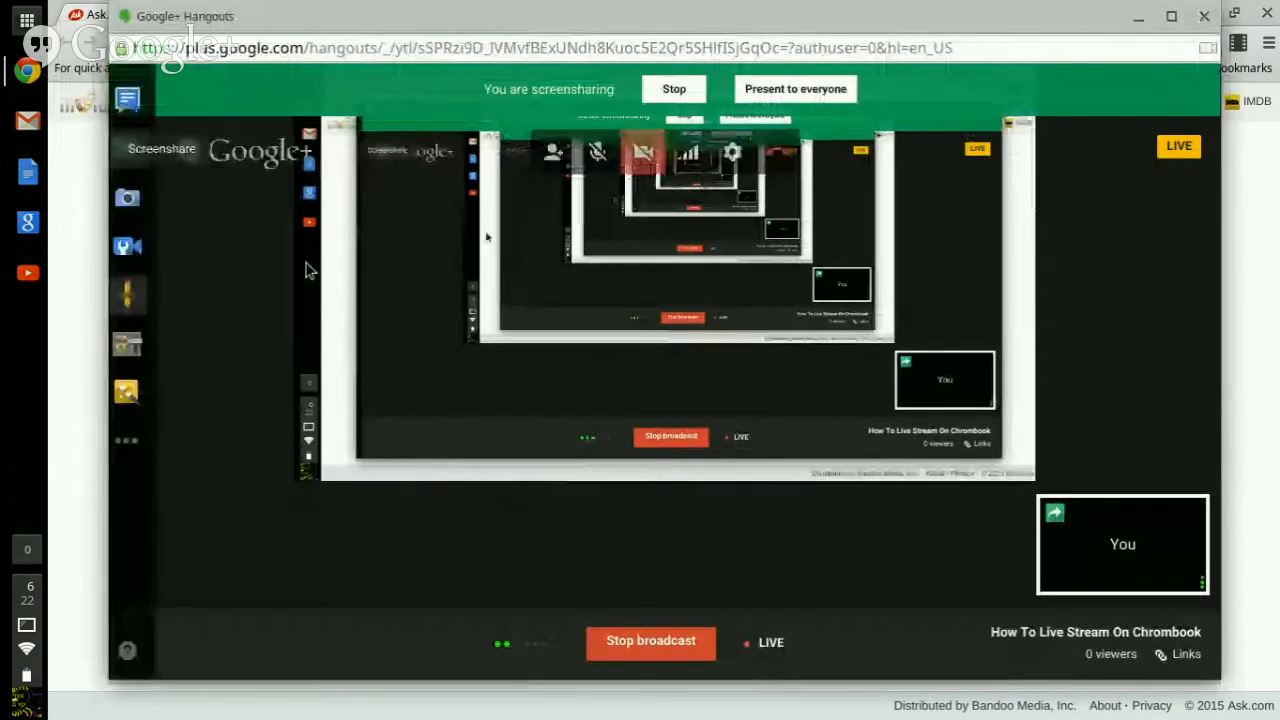